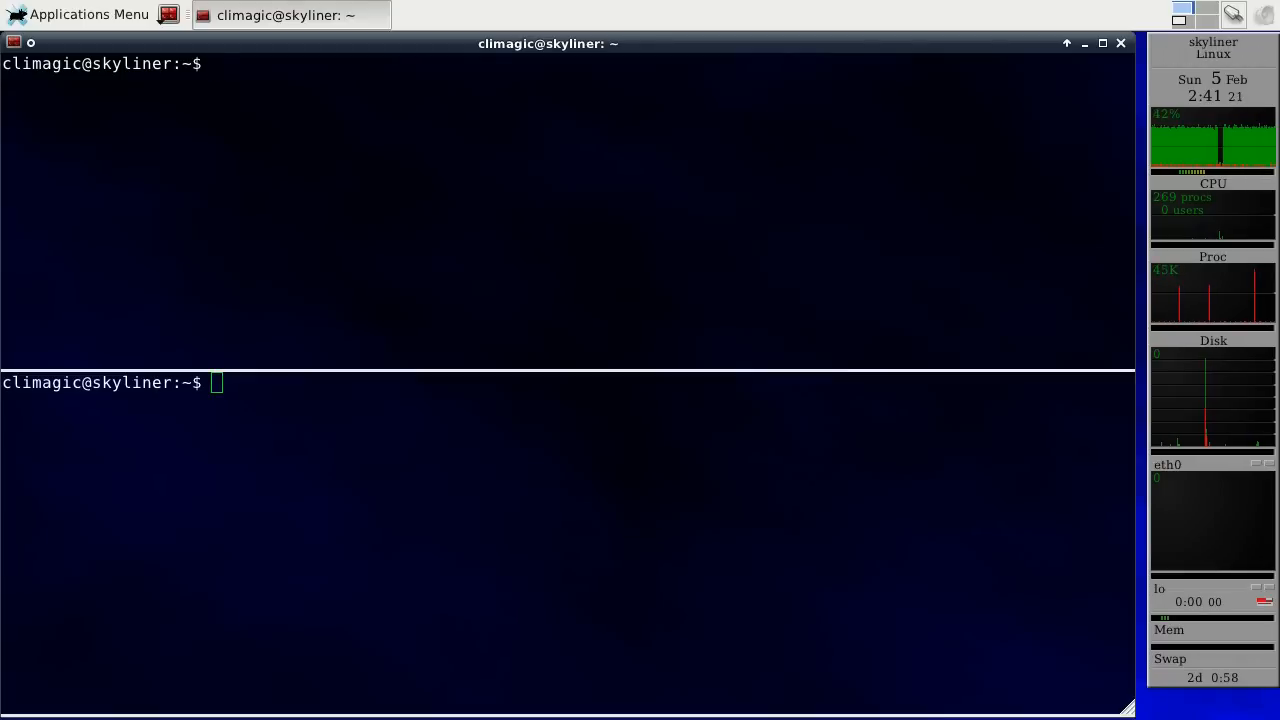
# - Log in to indy1tv.office as suso over SSH from the upper pane
pyautogui.click(565, 200)
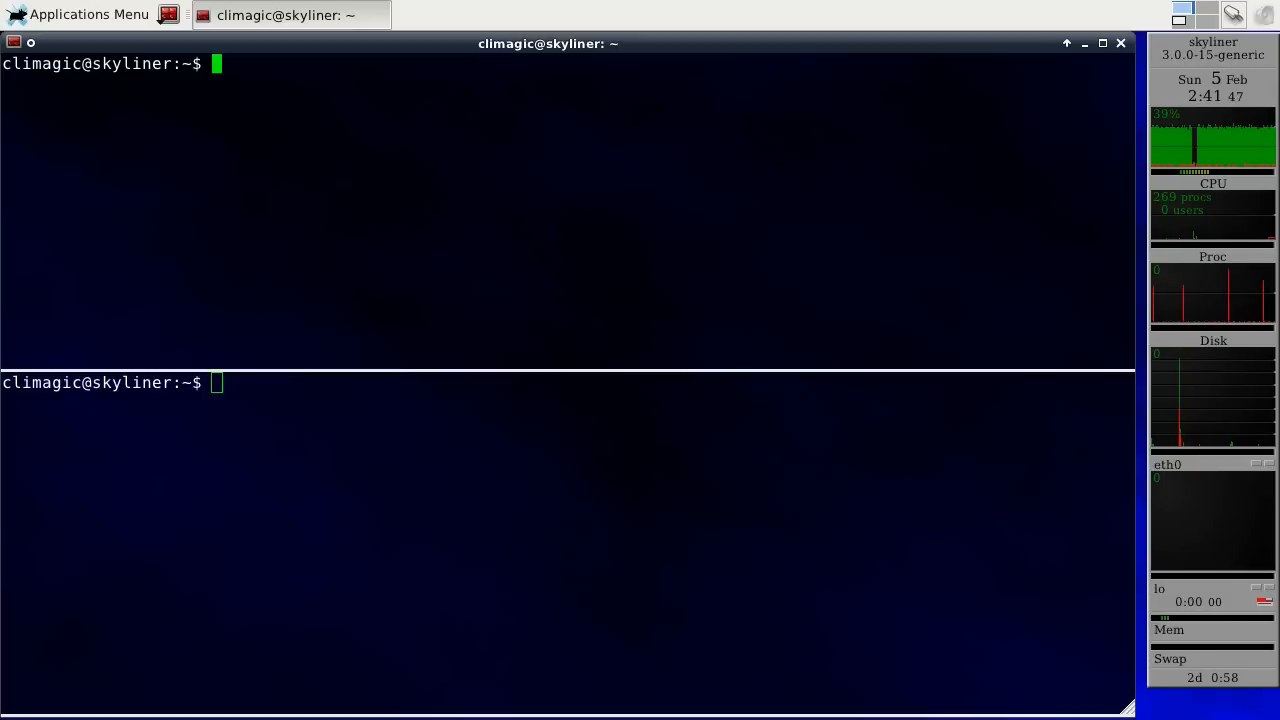
pyautogui.write('ssh suso@indy1tv.office')
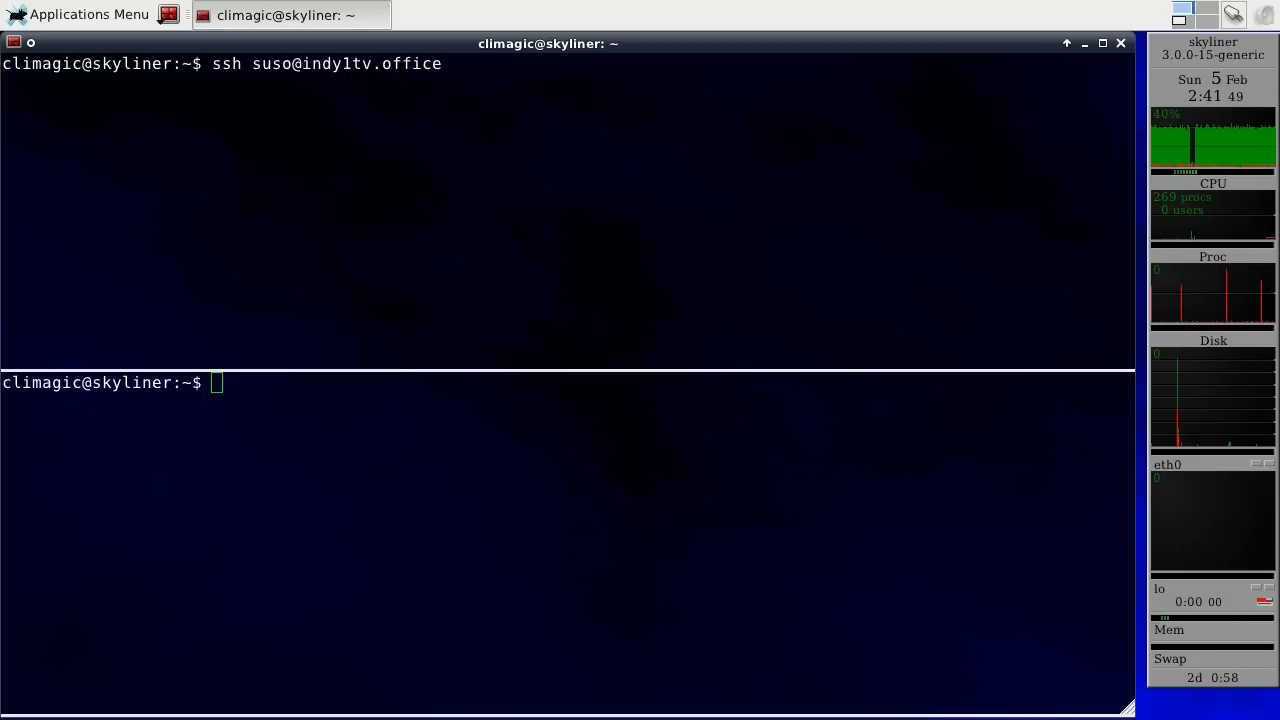
pyautogui.press('Return')
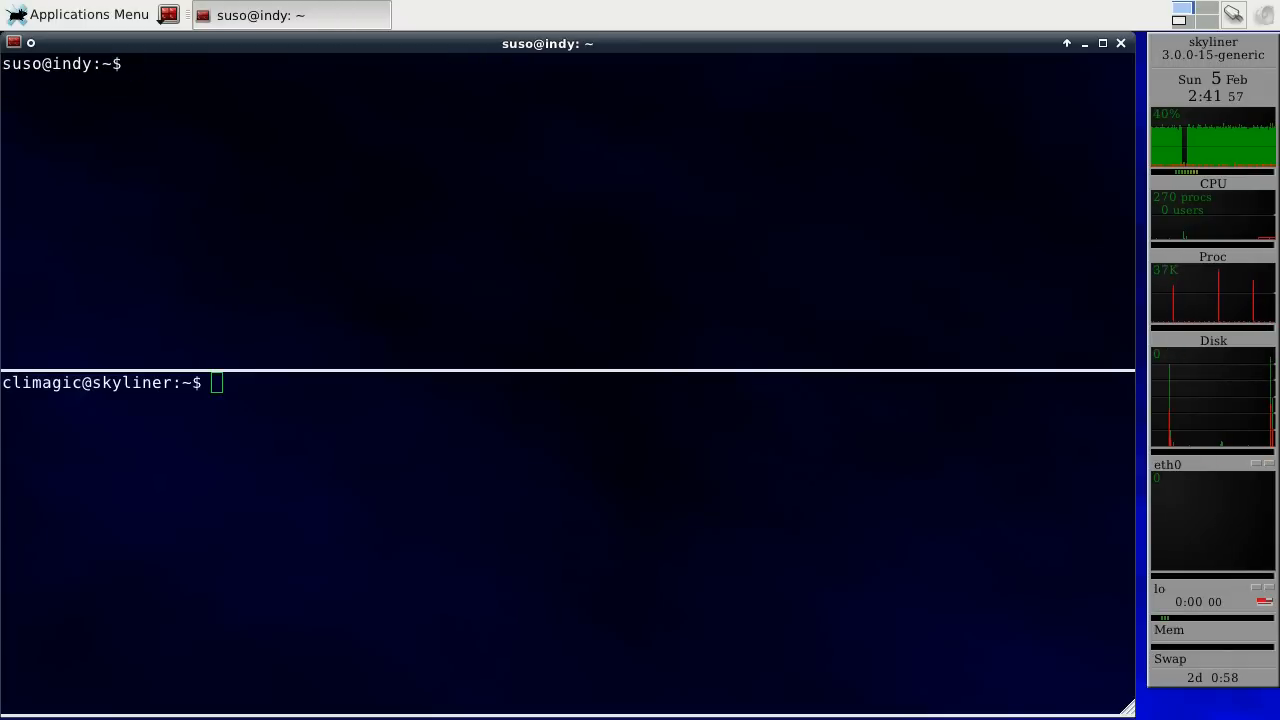
# - List the remote machine's video devices with ls -l /dev/video*
pyautogui.write('ls -')
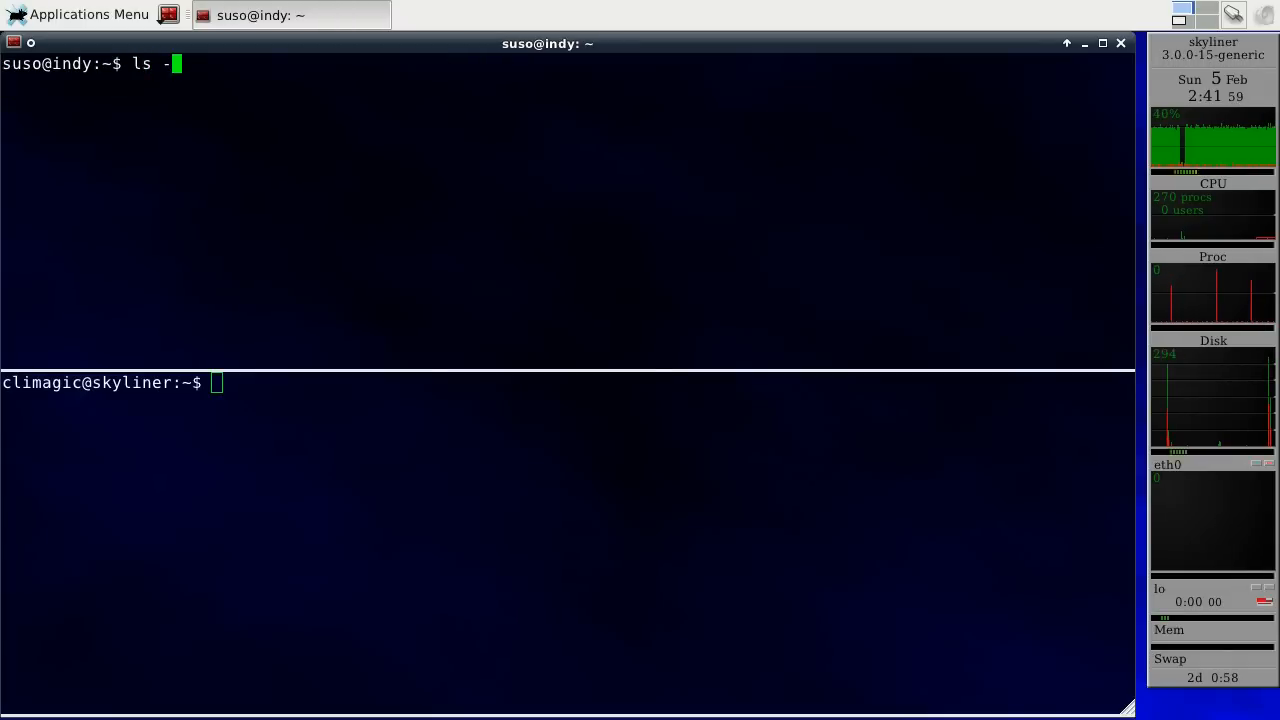
pyautogui.write('l /dev/video*')
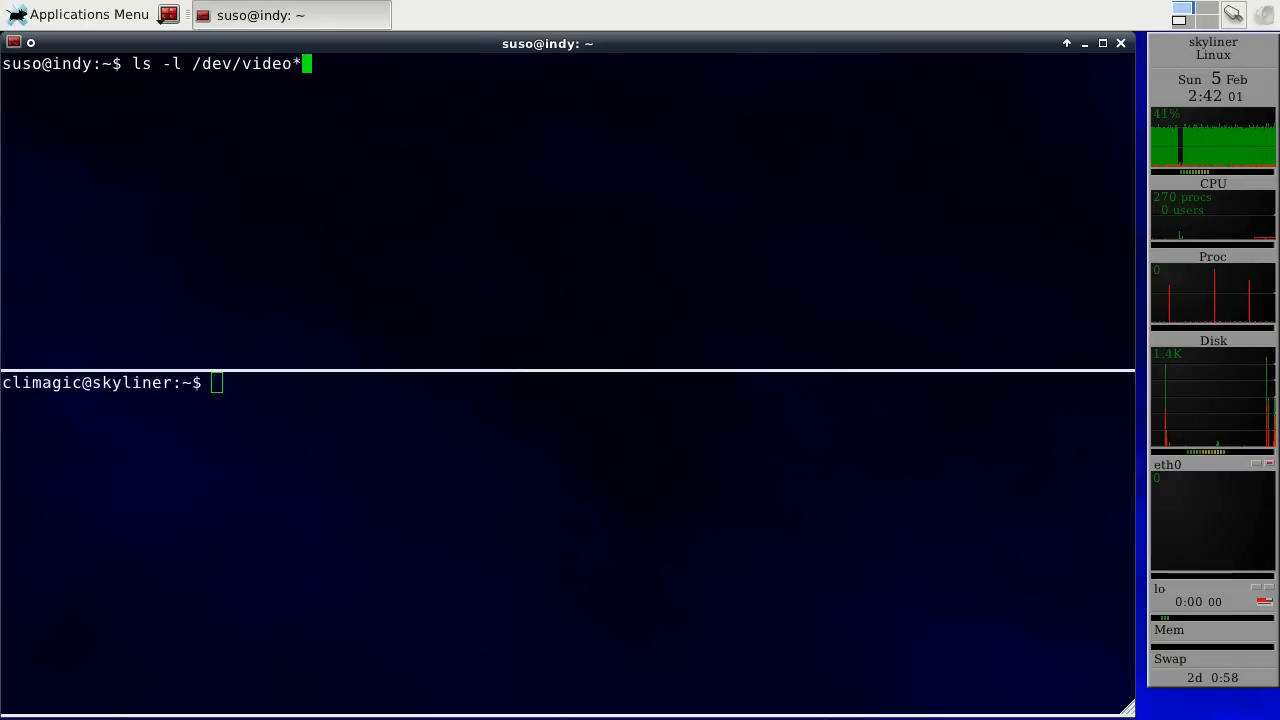
pyautogui.press('Return')
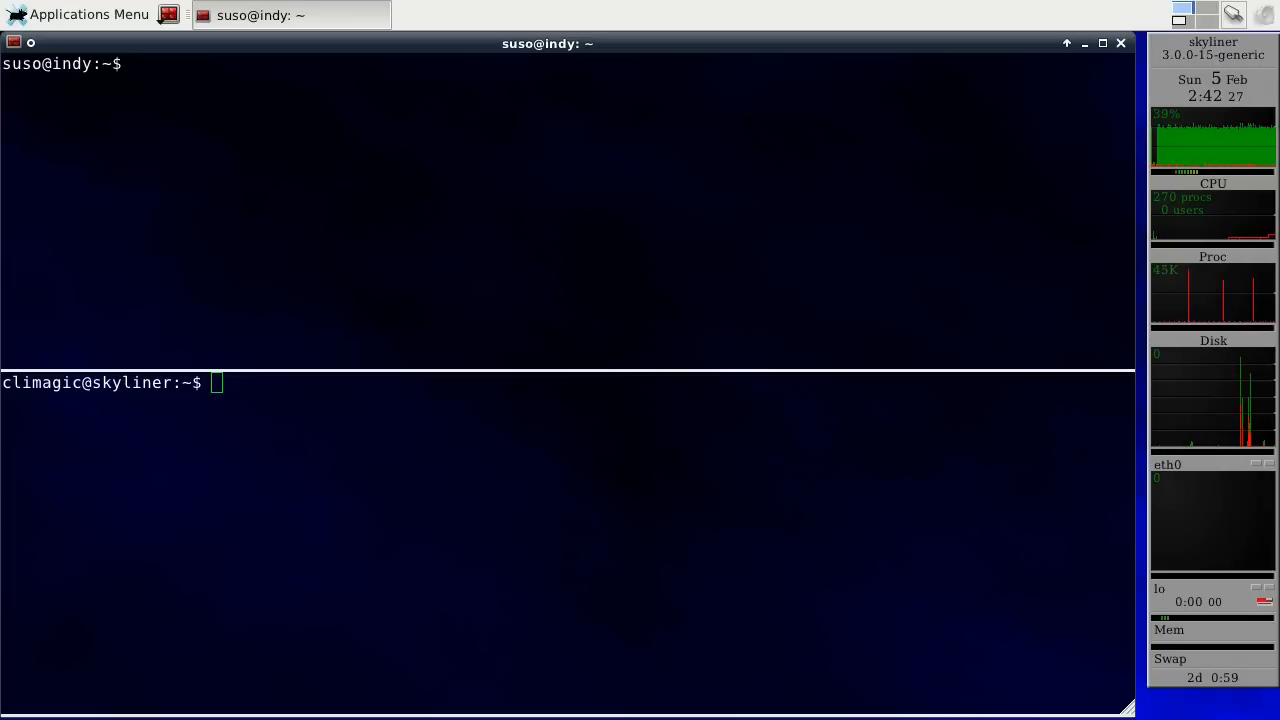
# - Type cat /dev/video6 | nc -l -p 9998 at the remote prompt without running it
pyautogui.write('c')
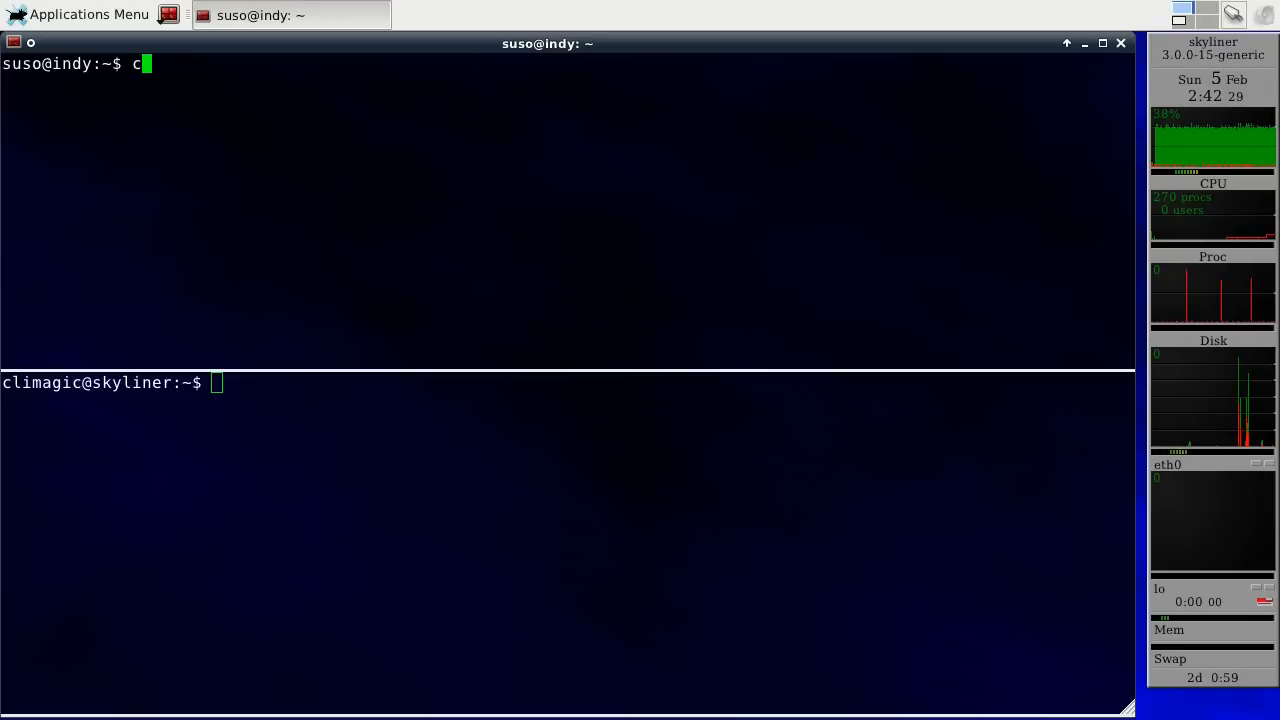
pyautogui.write('at /dev/')
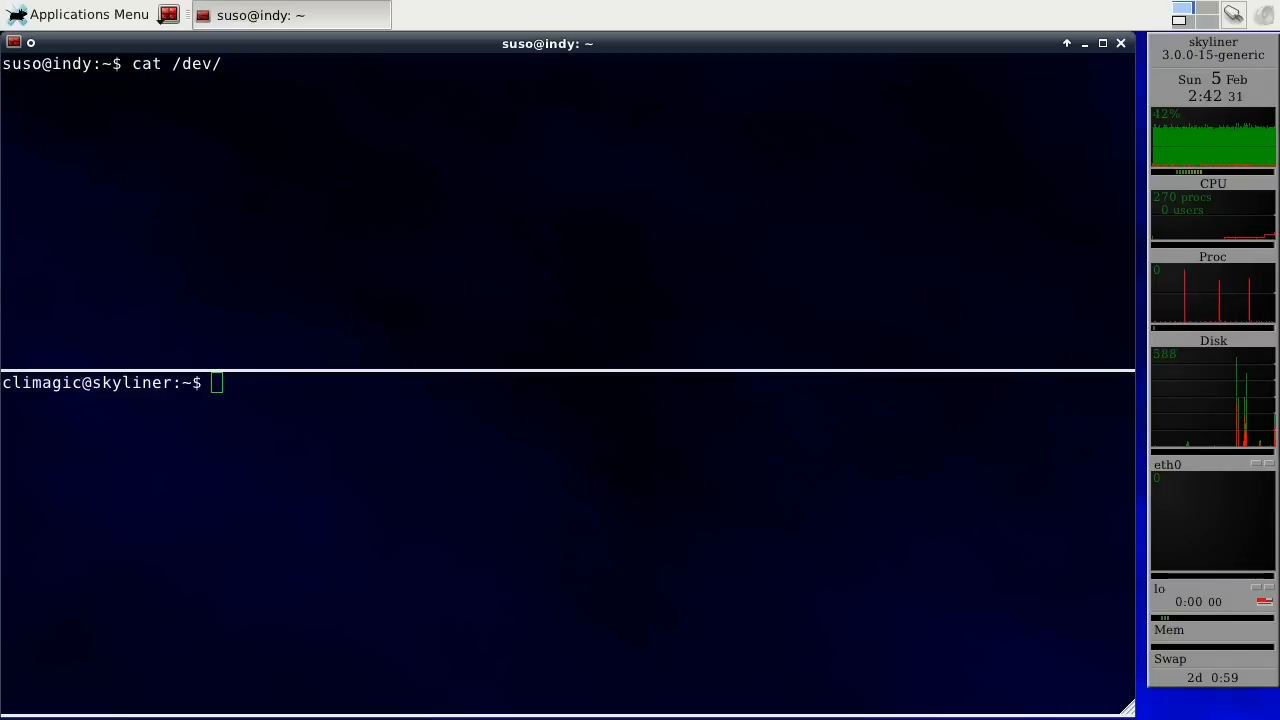
pyautogui.write('video')
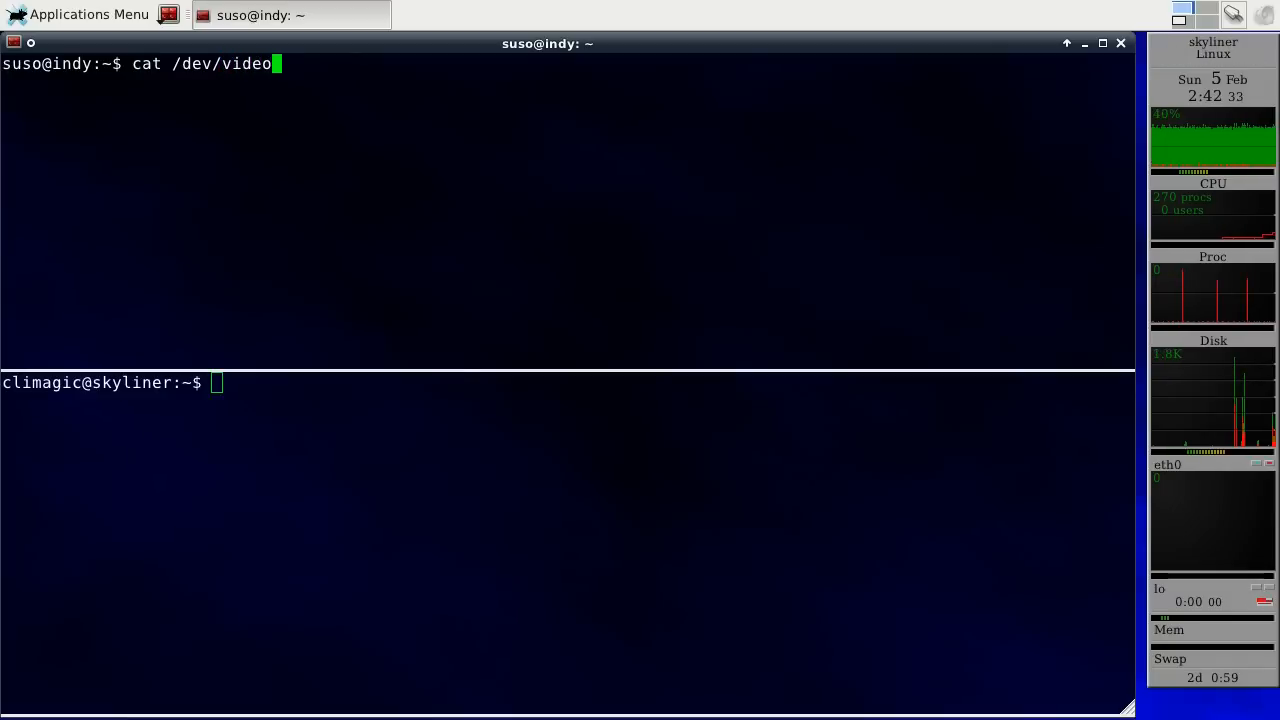
pyautogui.write('6')
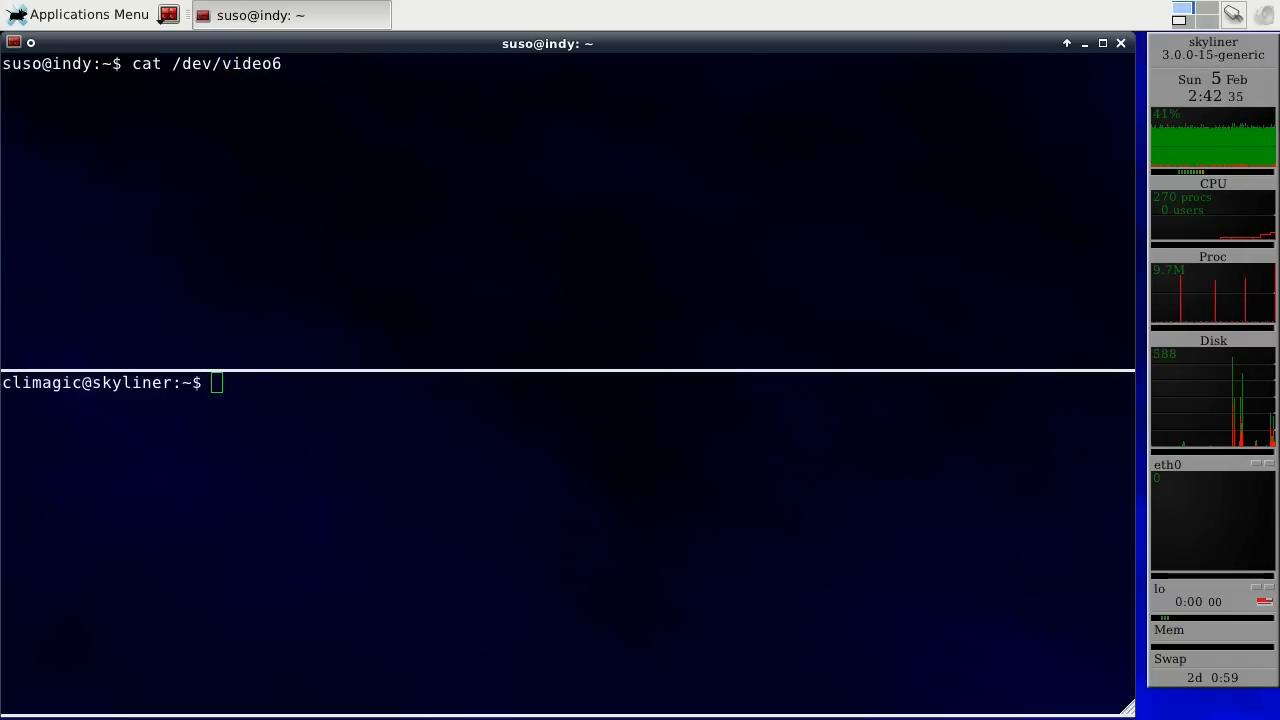
pyautogui.write('| nc -l')
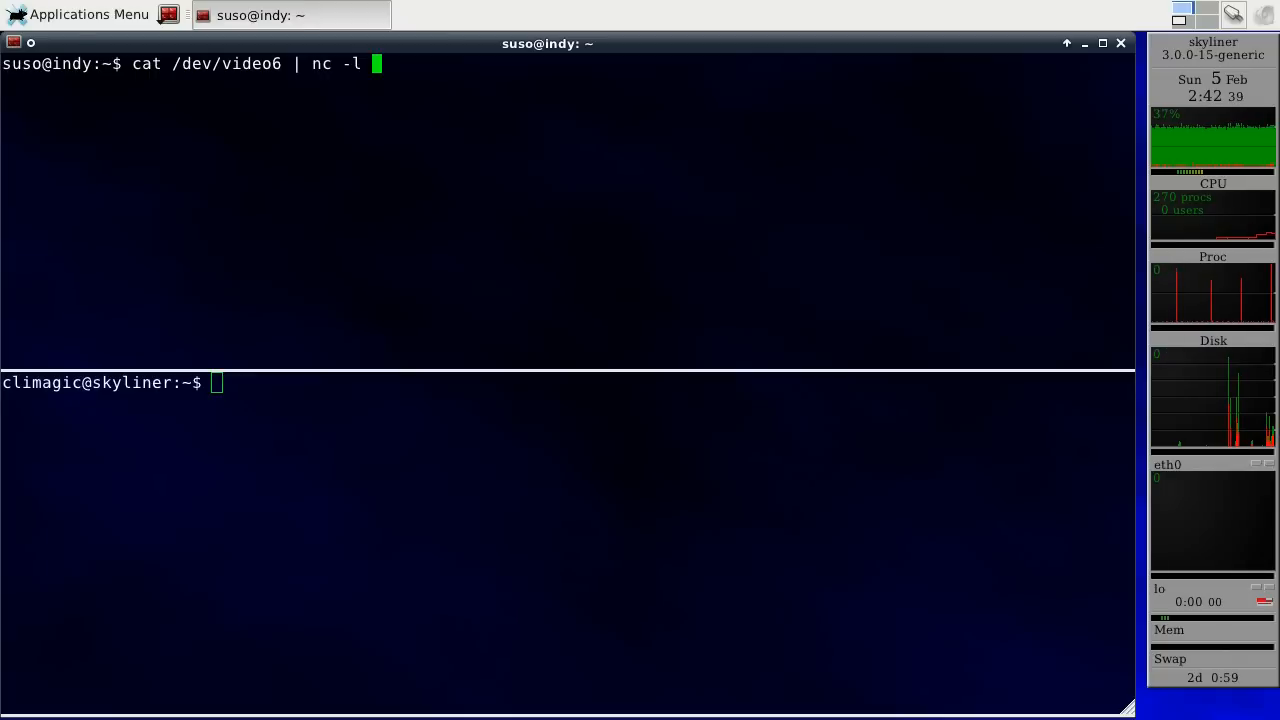
pyautogui.write('-p 99')
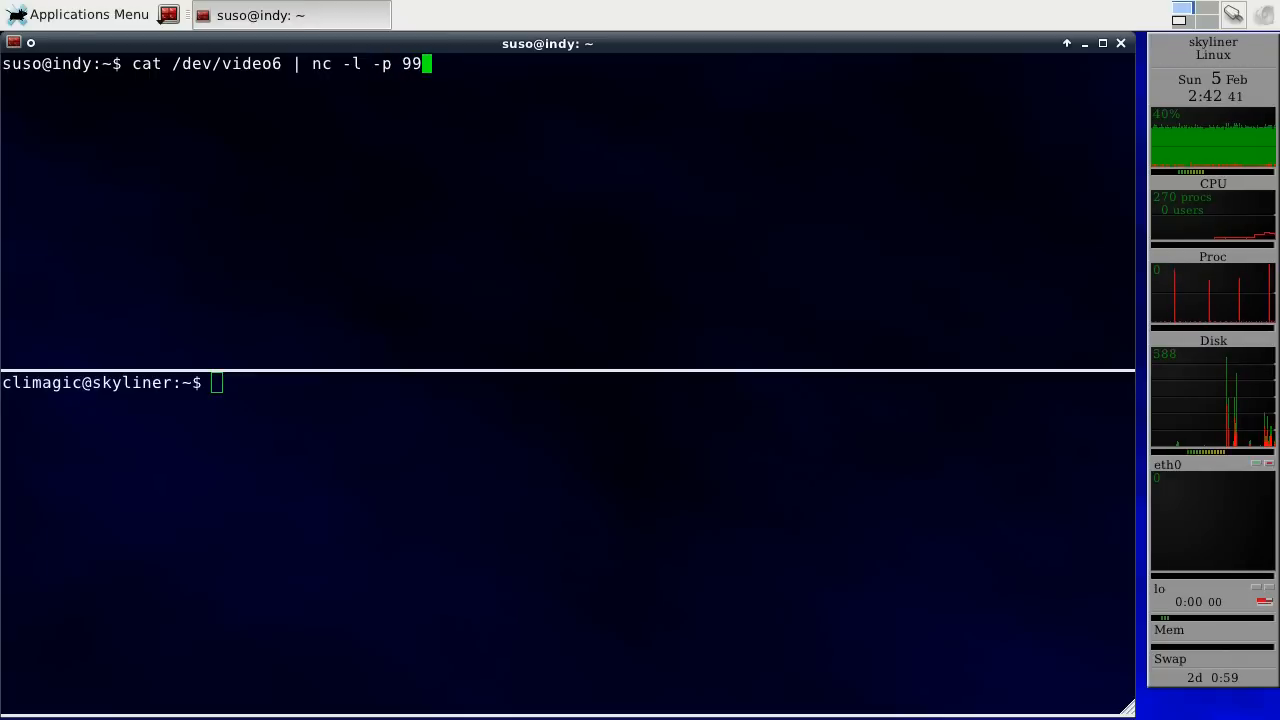
pyautogui.write('98')
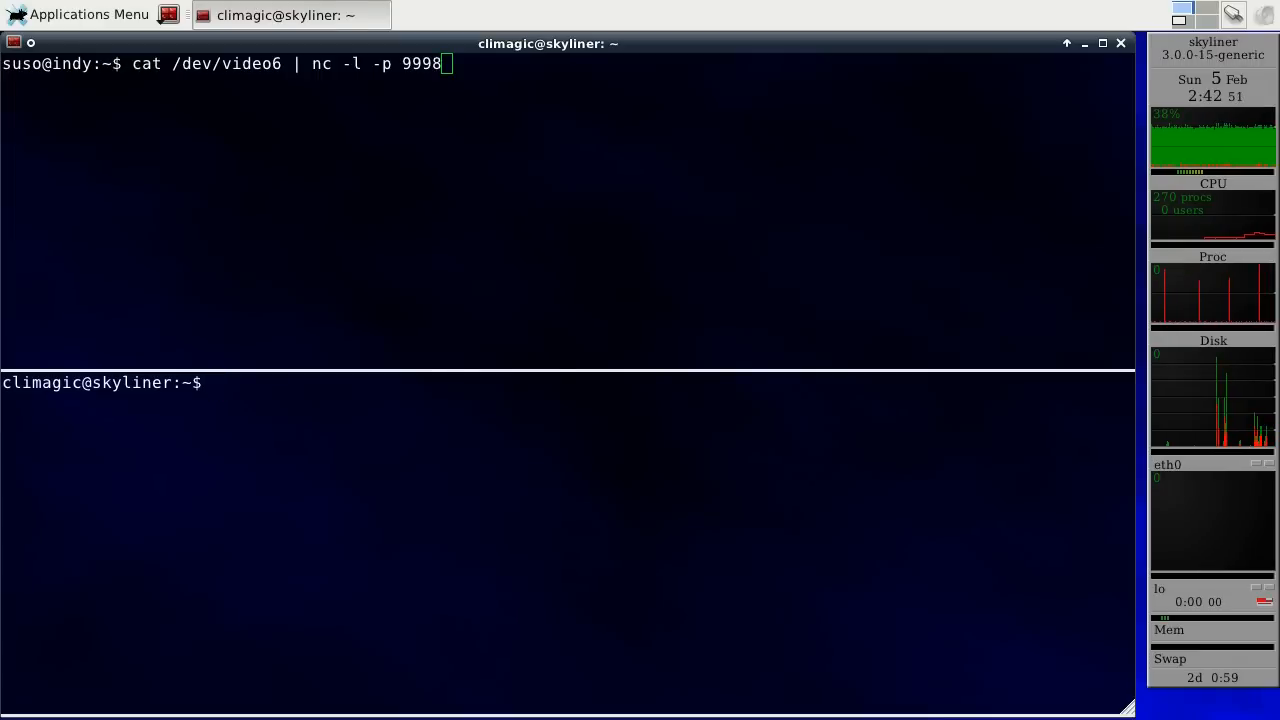
# - Enter the local receiver command nc indy1tv.office 9998 | mplayer -vo x11 -cache 2000 -
pyautogui.write('nc indy1tv.office 9998 | mplayer -vo x11 -cache 2000 -')
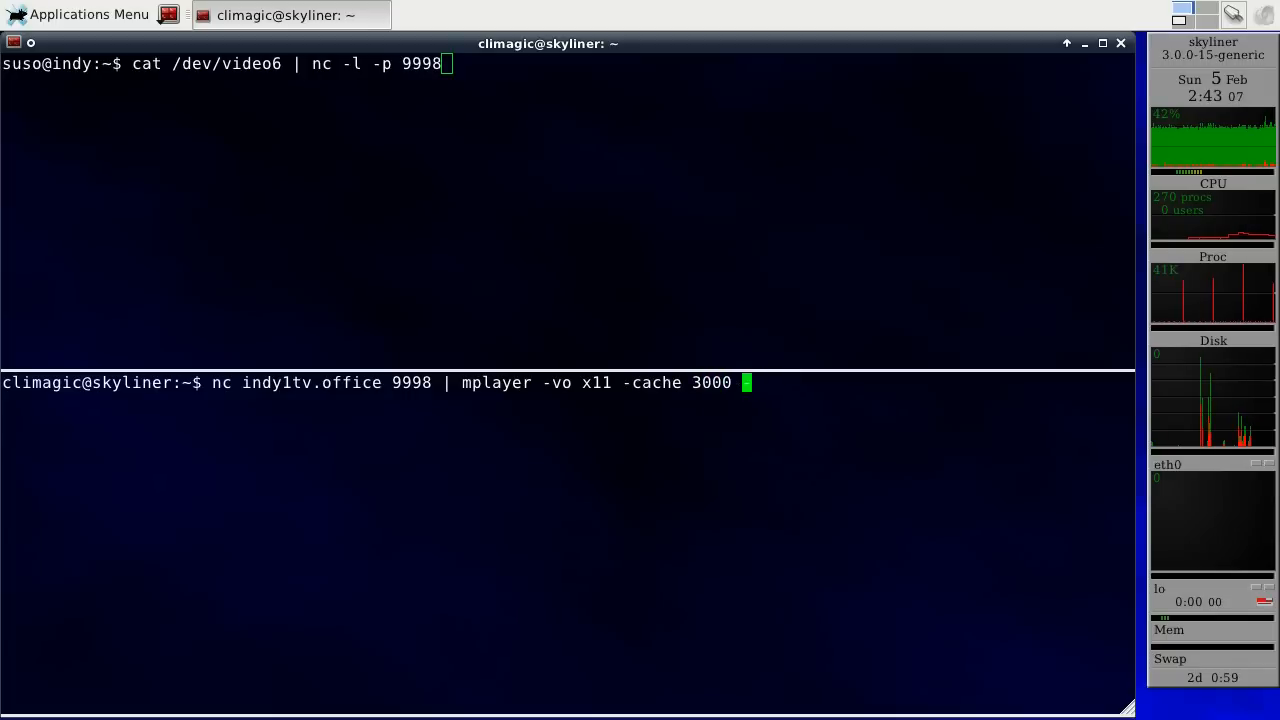
pyautogui.write('-')
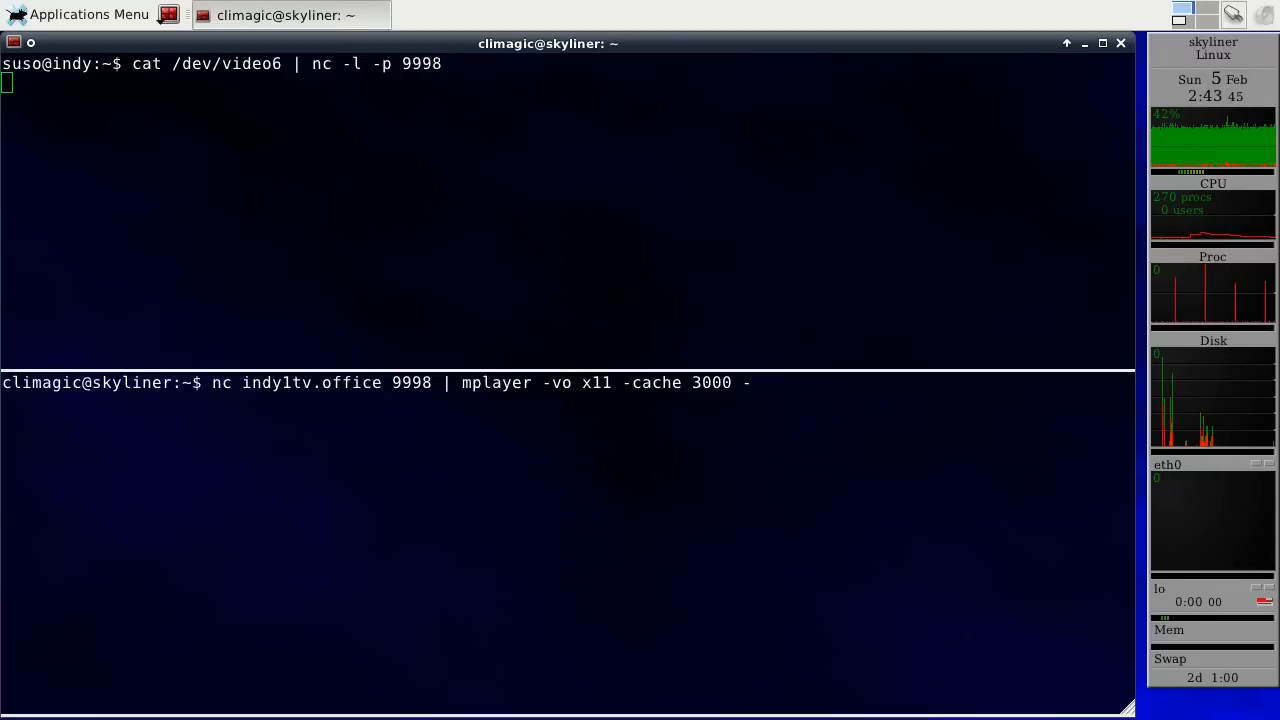
# - Run the nc-to-mplayer pipeline to watch the live remote TV stream
pyautogui.press('Return')
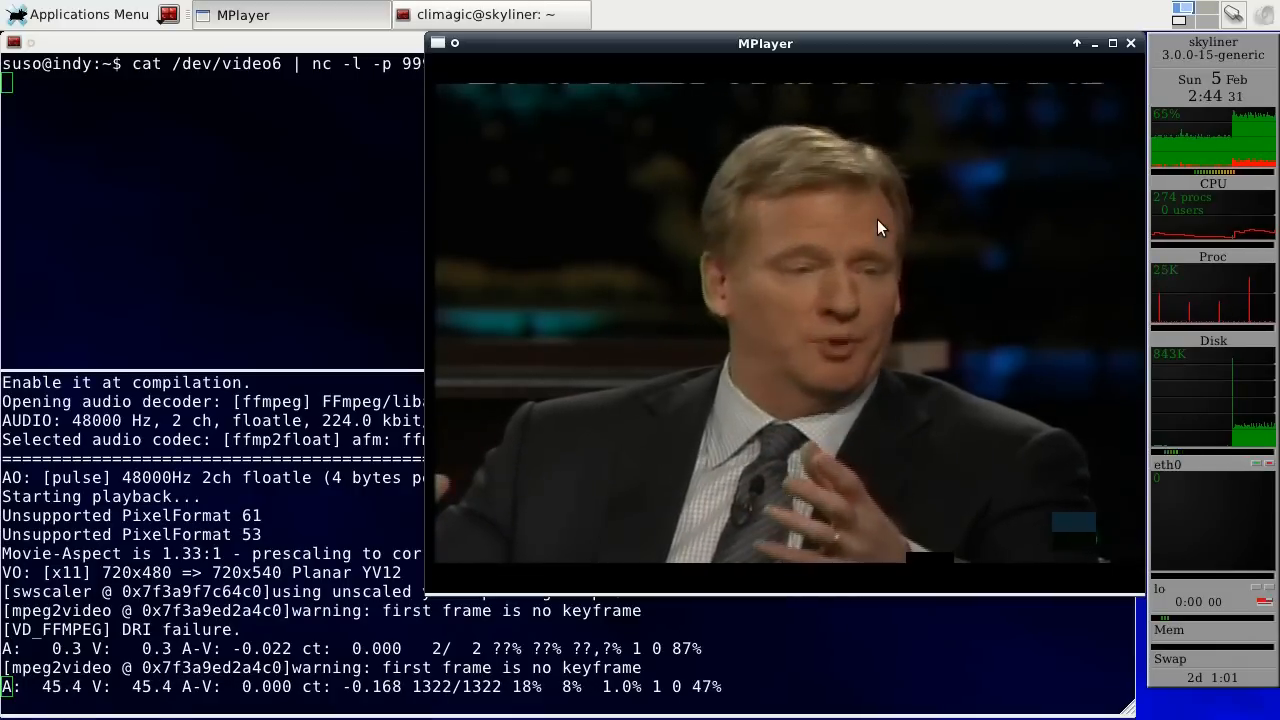
# - Add ./ffmpegfilter.sh to the remote pipe and type the local mplayer -cache 3000 receiver
pyautogui.click(1131, 43)
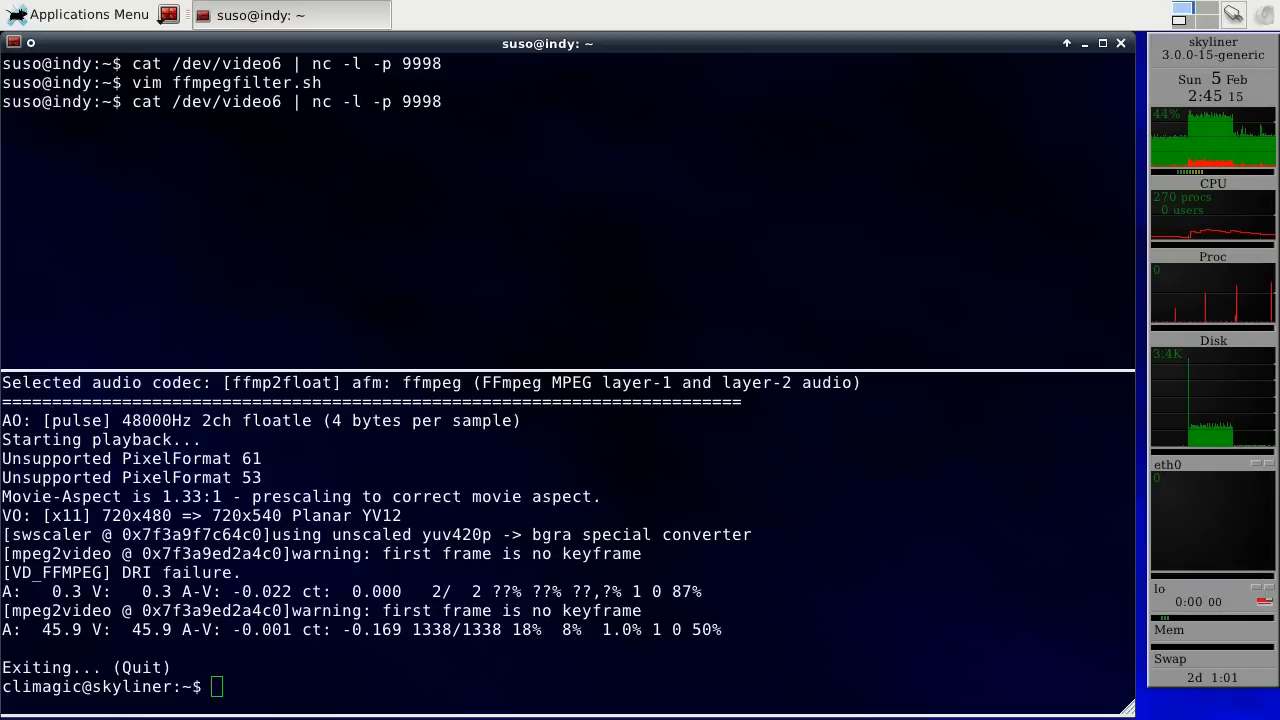
pyautogui.write('./ffmpegfilter.sh |')
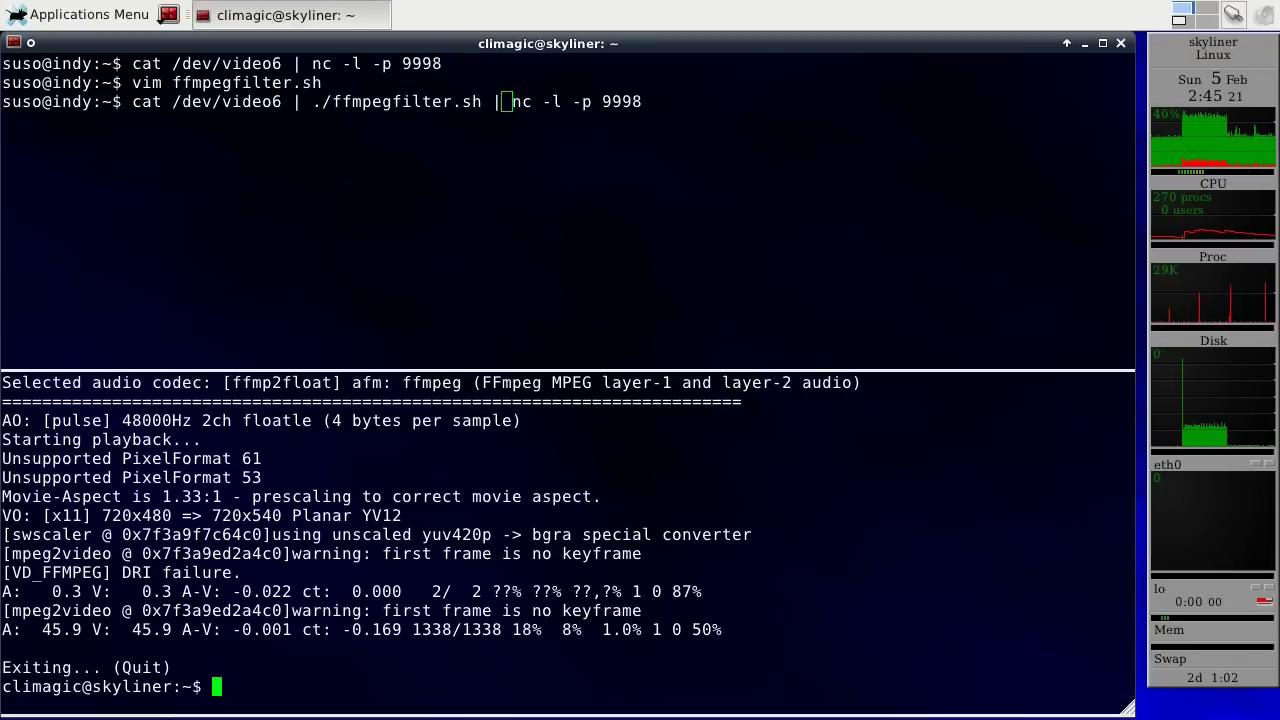
pyautogui.write('nc indy1tv.office 9998 | mplayer -vo x11 -cache 3000 -')
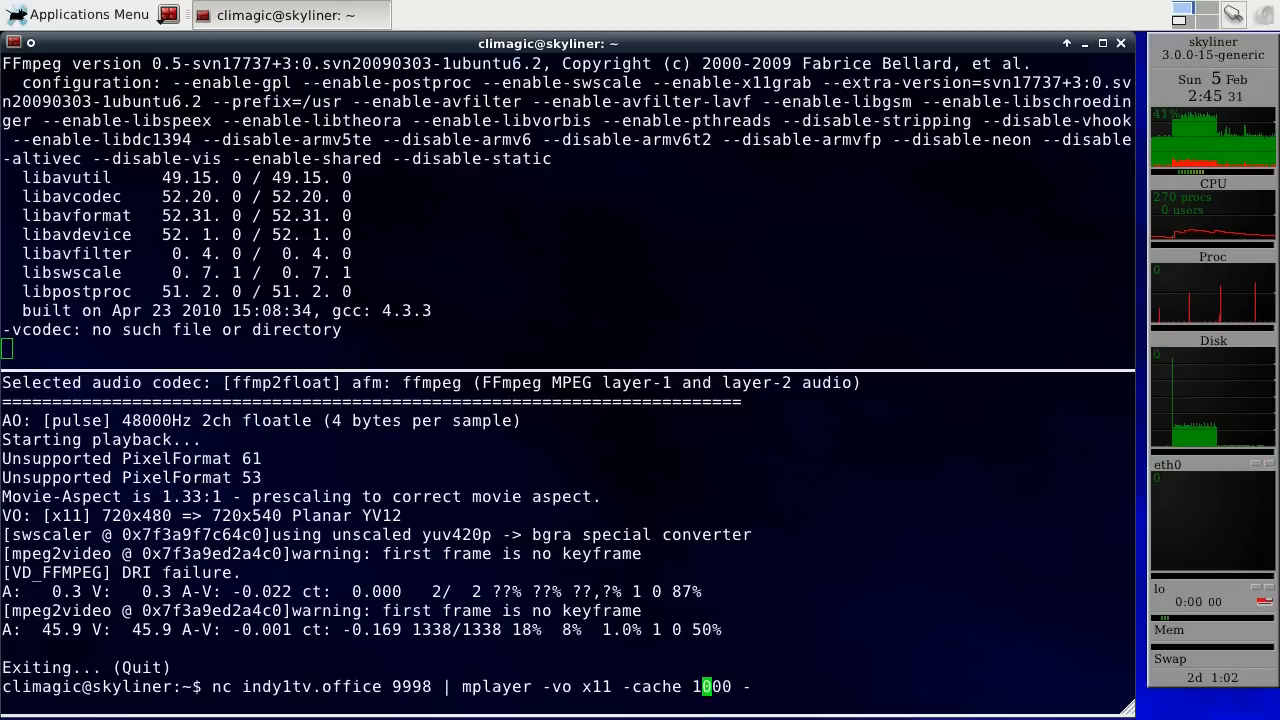
# - Run the local MPlayer receiver and interrupt it when stalled at 0% cache
pyautogui.press('Return')
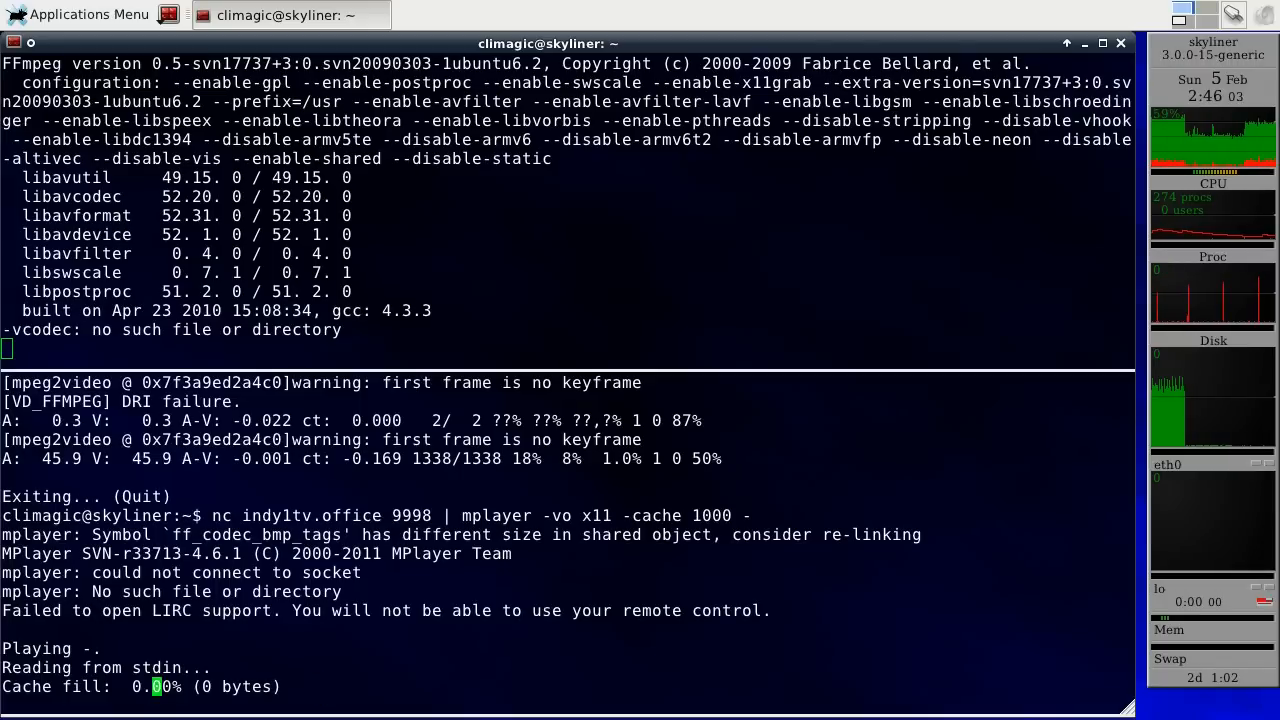
pyautogui.press('ctrl+c')
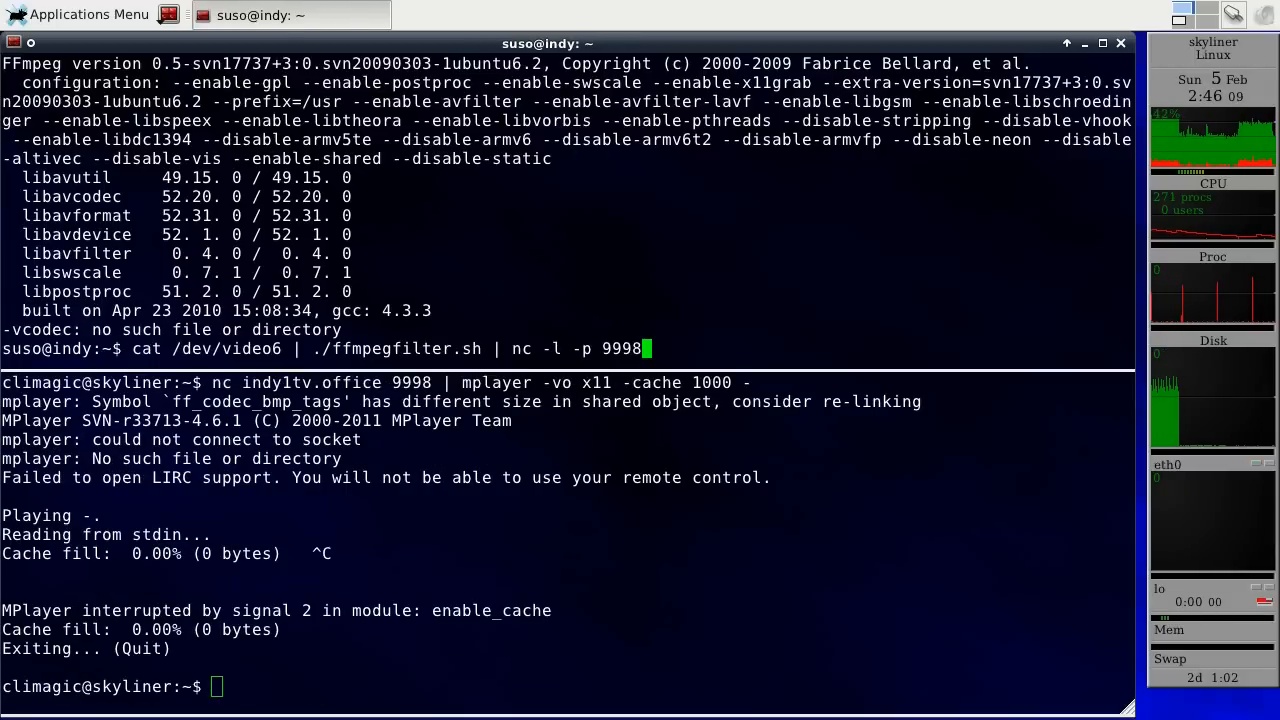
# - Open ffmpegfilter.sh in vim to fix the -vcodec option
pyautogui.write('vim ffmpegfilter.sh')
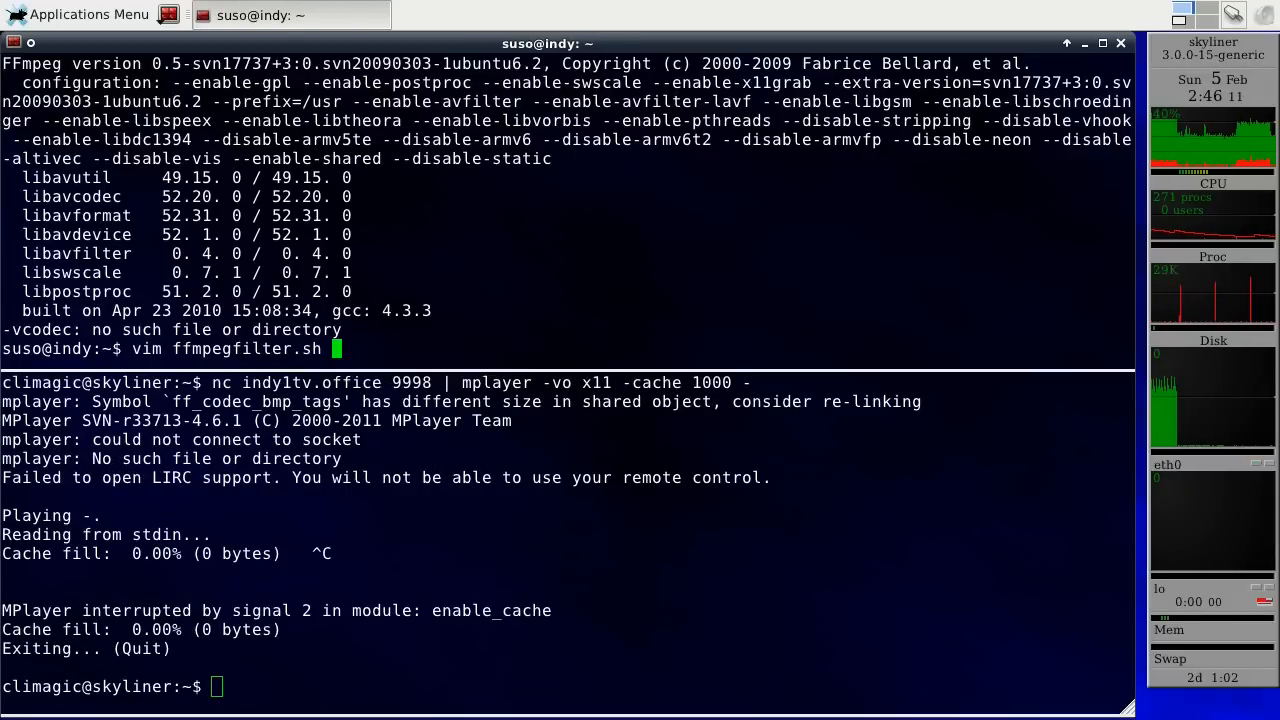
pyautogui.press('Return')
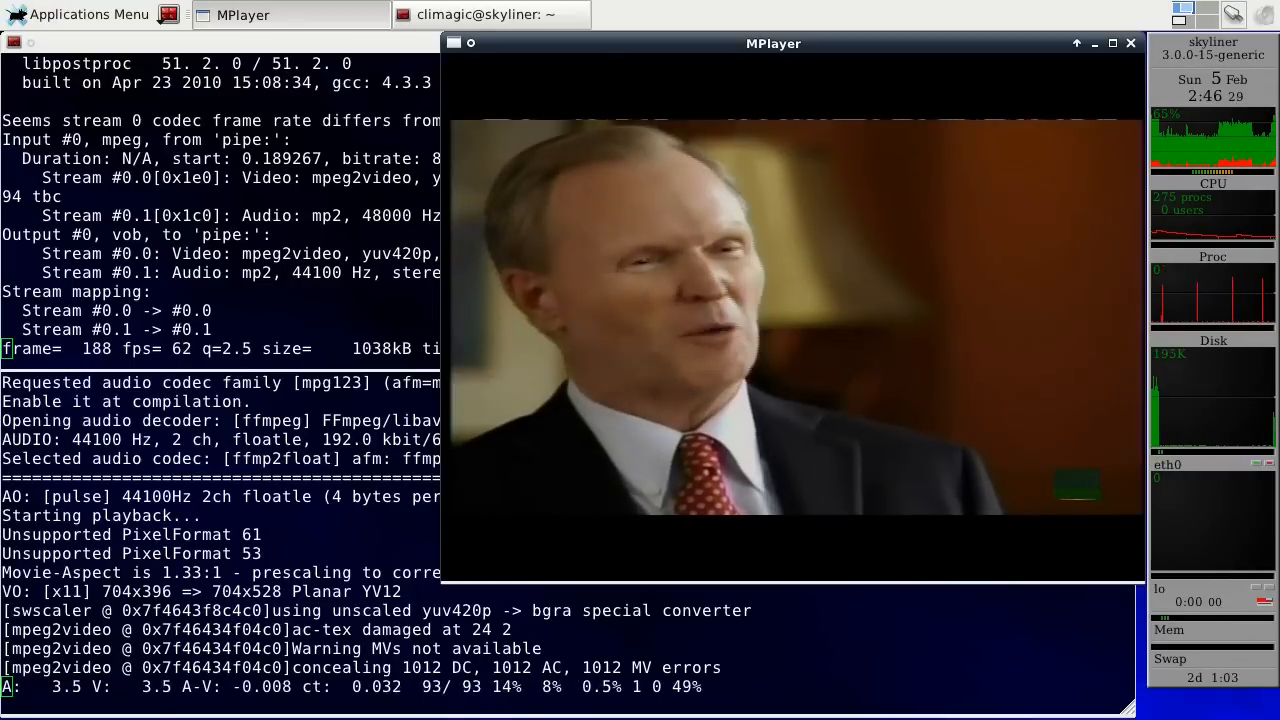
pyautogui.moveTo(856, 308)
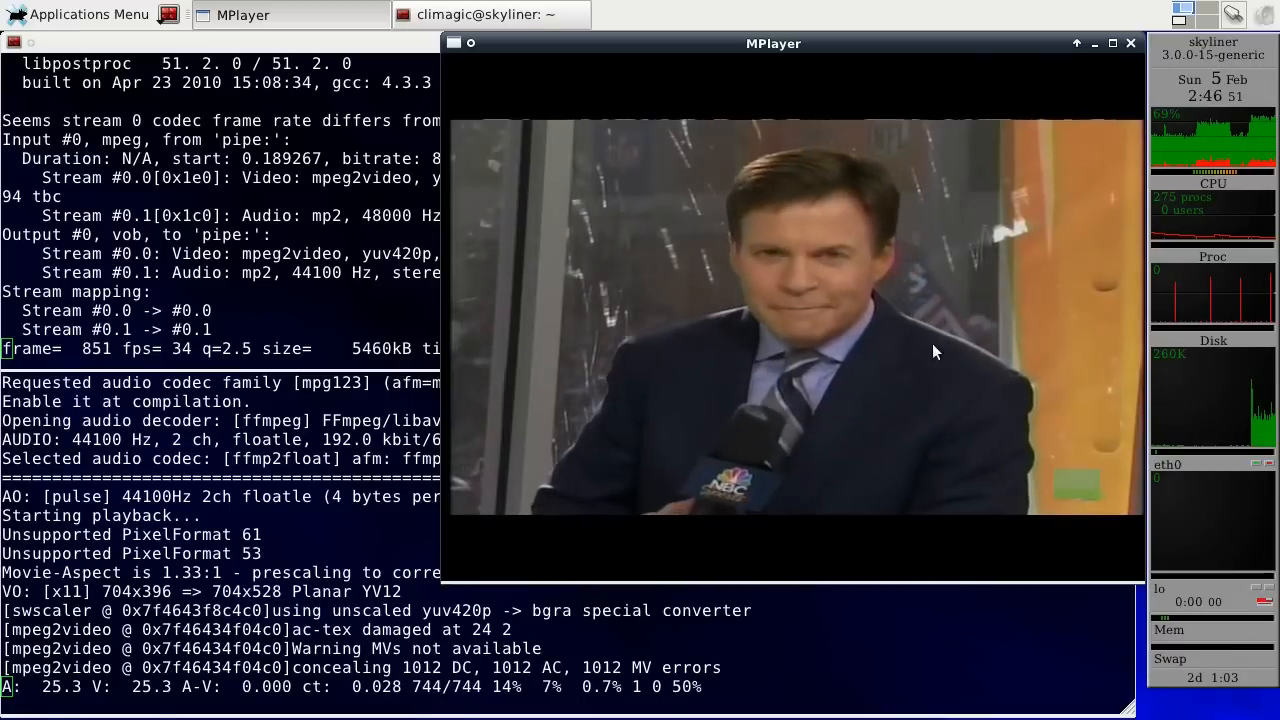
pyautogui.moveTo(890, 188)
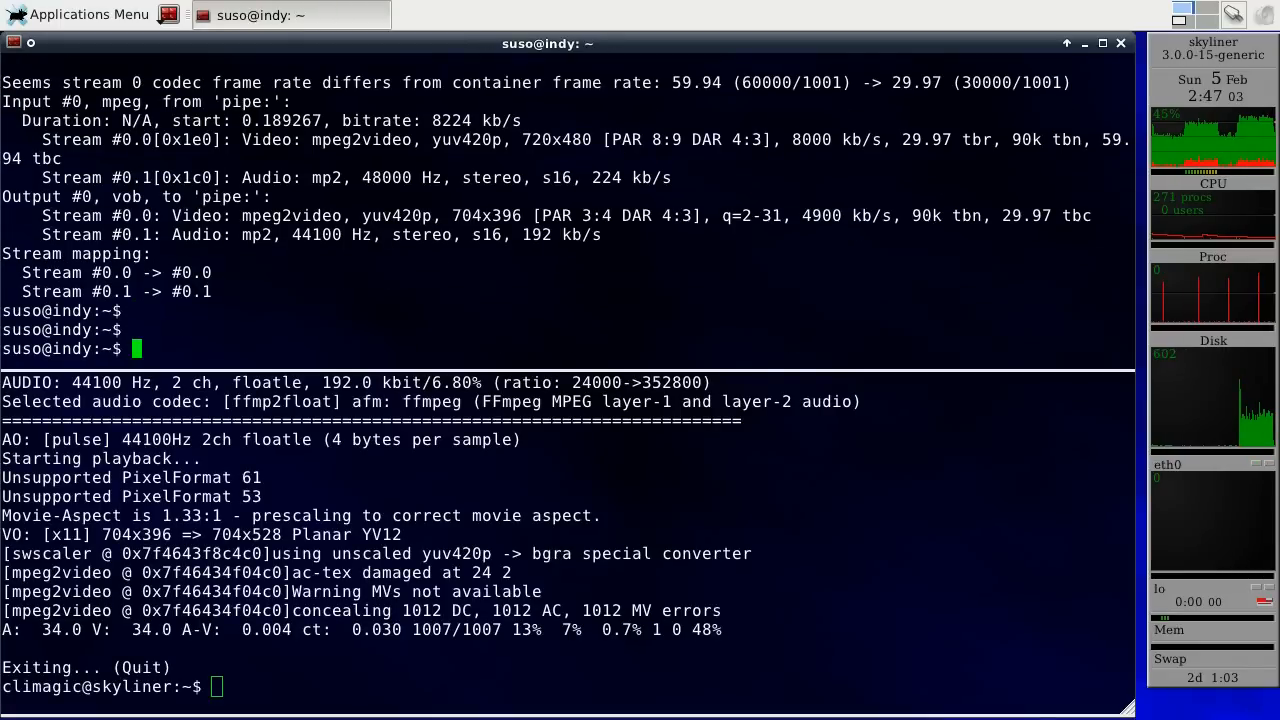
# - Build the remote pipeline cat /dev/video6 | tee superbowl46.mpg | ./ffmpegfilter.sh - | nc -l -p 9998
pyautogui.write('cat /dev/video6 | ./ffmpegfilter.sh - | nc -l -p 9998')
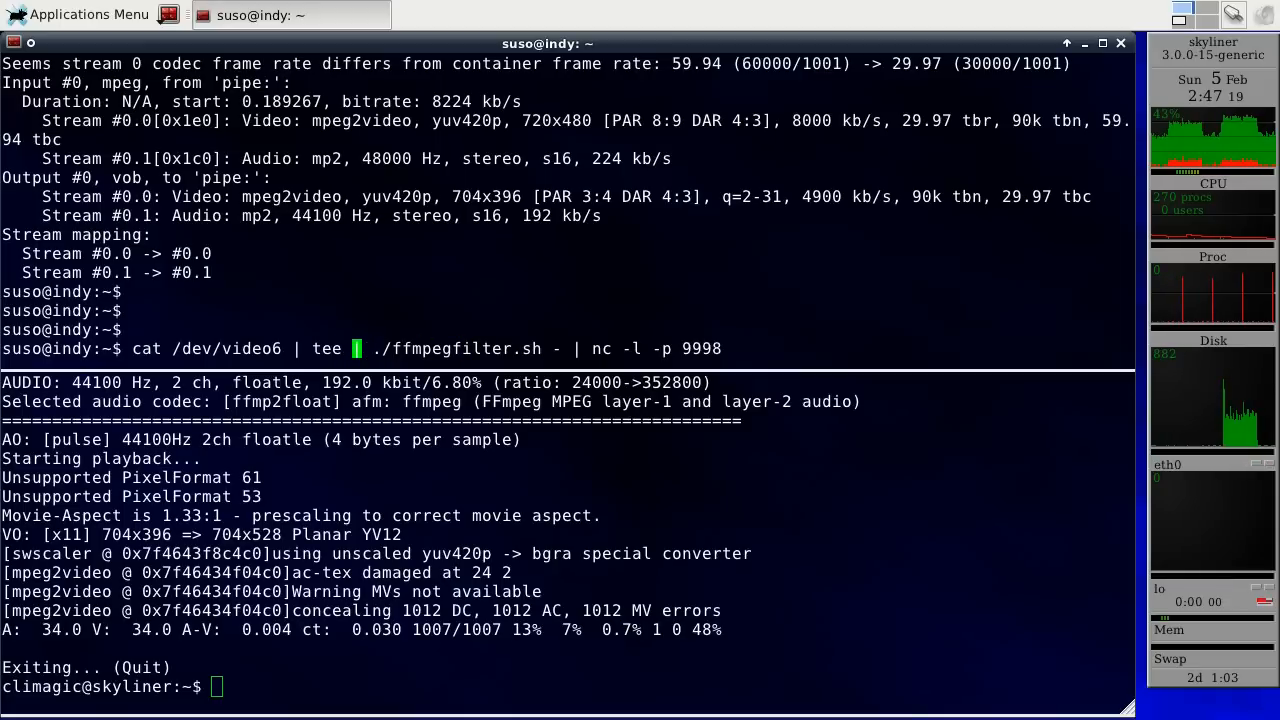
pyautogui.write('supe')
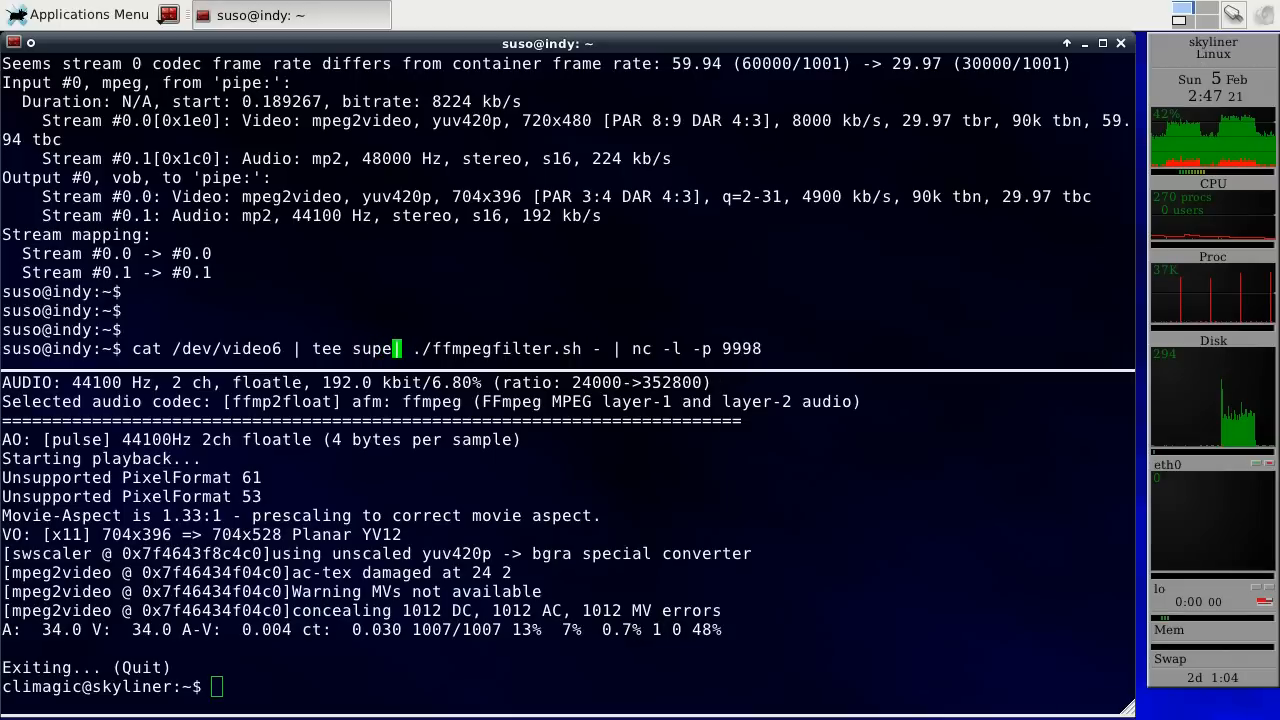
pyautogui.write('rbowl')
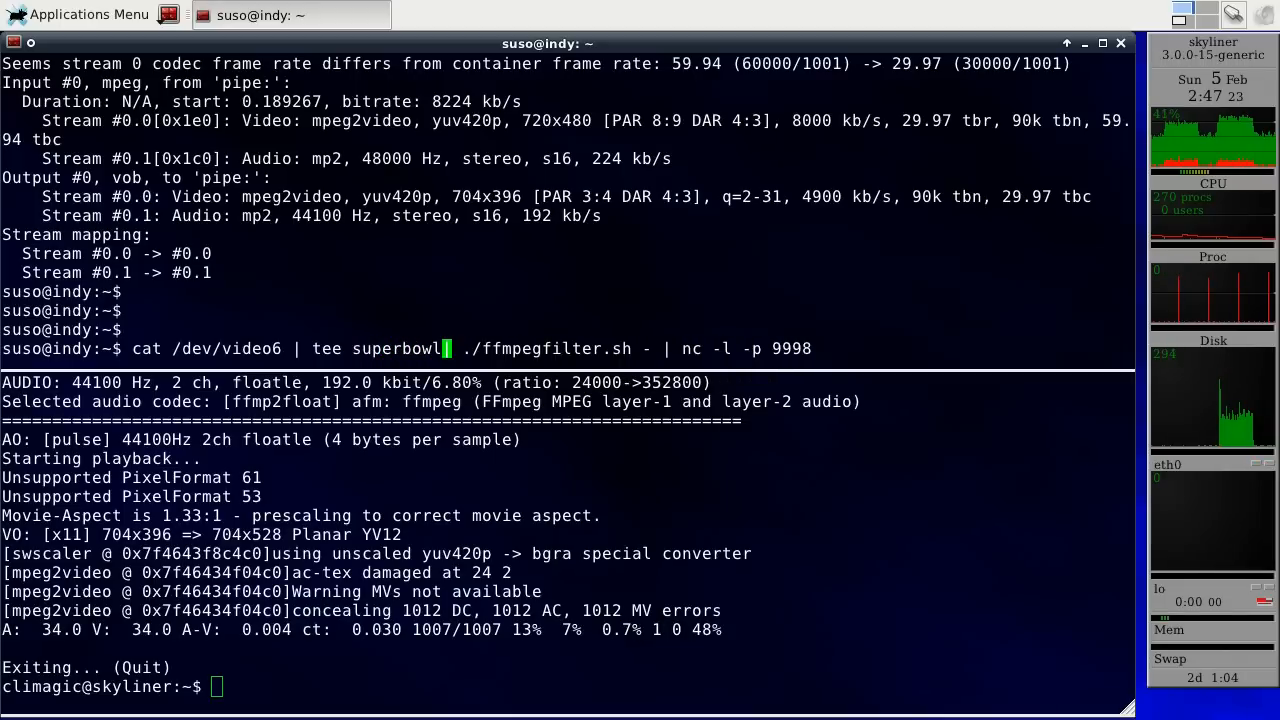
pyautogui.write('46.mpg')
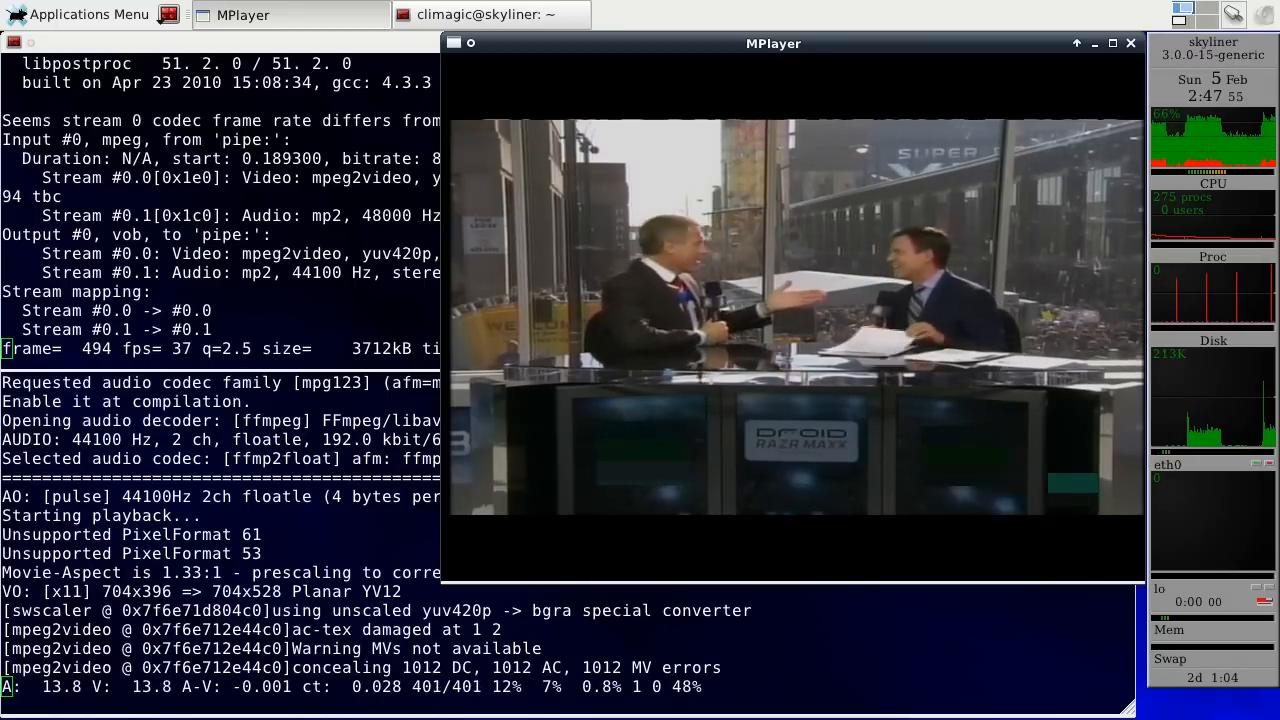
# - Refocus the remote shell pane after the MPlayer broadcast ends
pyautogui.click(1131, 43)
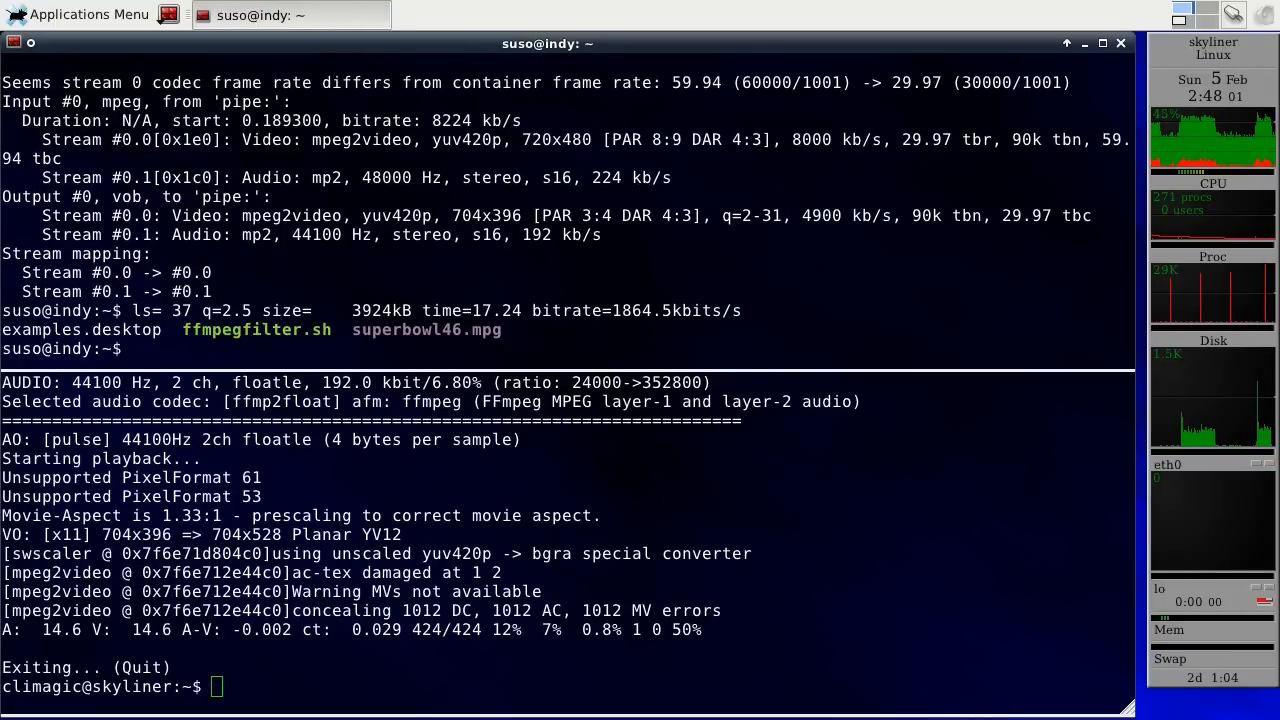
# - Check superbowl46.mpg's size with ls -l and recall the tee capture pipeline
pyautogui.write('ls -l superbowl46.mpg')
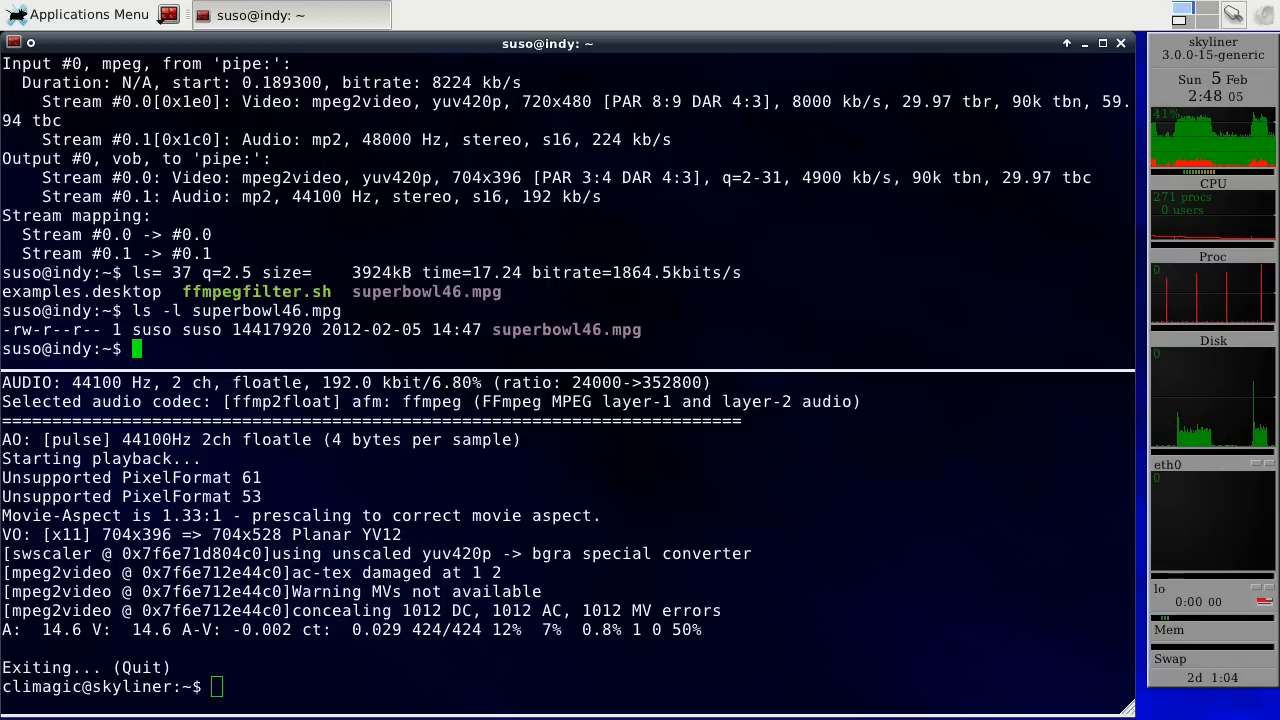
pyautogui.write('cat /dev/video6 | tee superbowl46.mpg | ./ffmpegfilter.sh - | nc -l -p 9998')
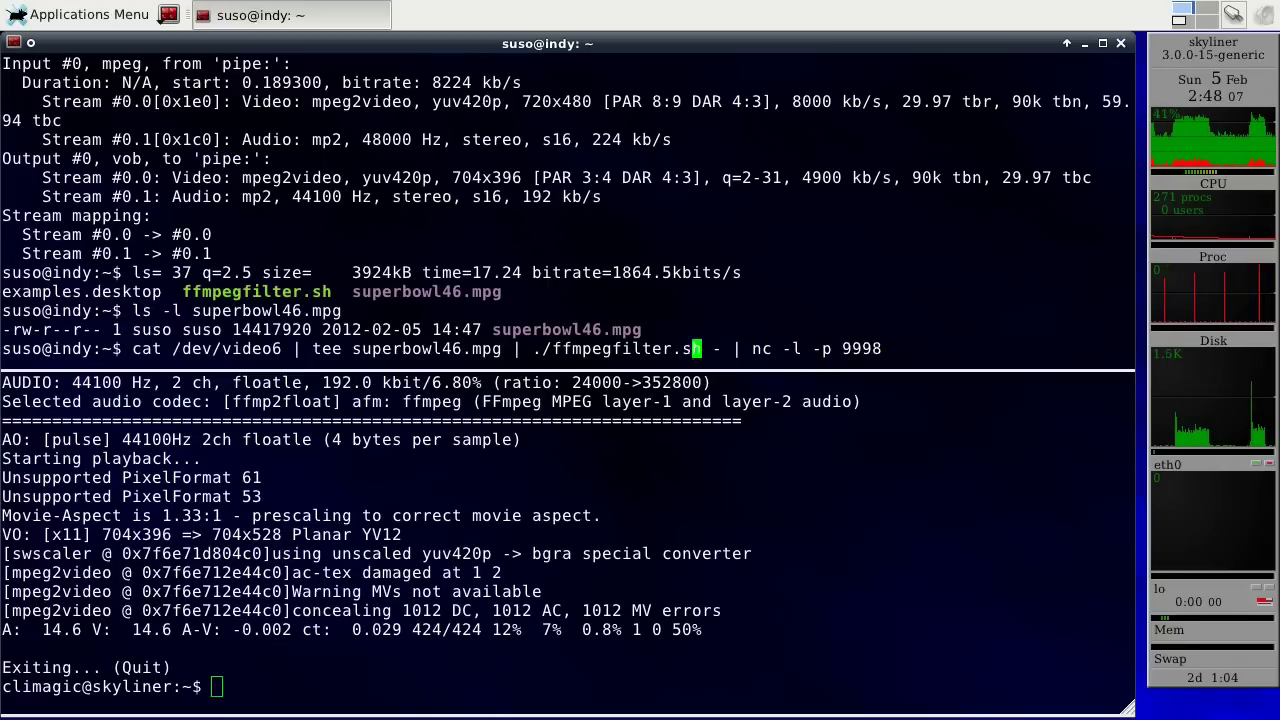